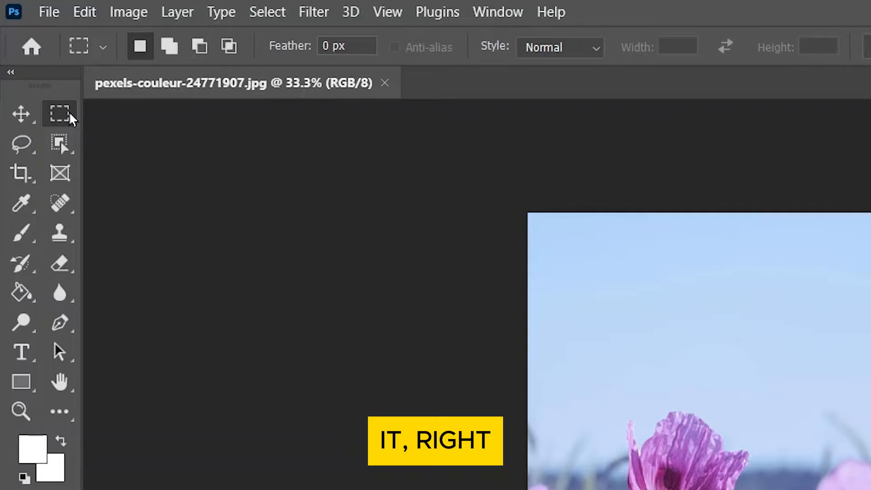
Switch to the Elliptical Marquee and draw an oval over the central poppies.
{"action": "right_click", "coordinate": [59, 113]}
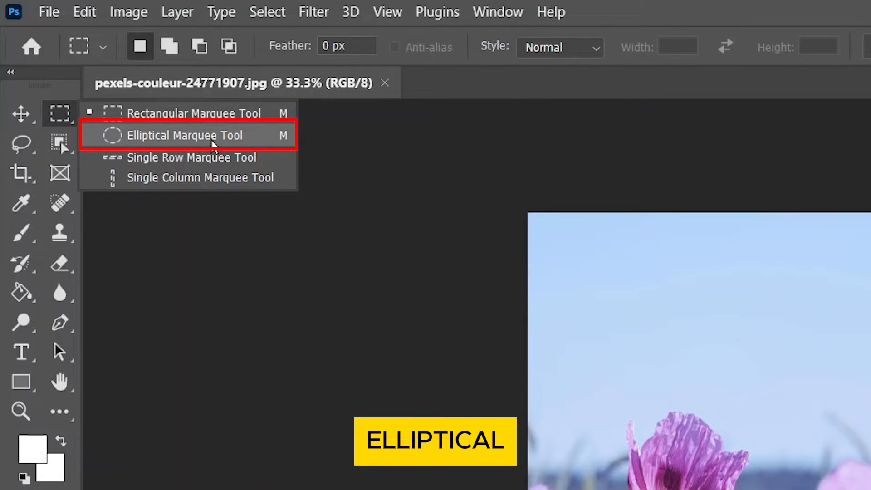
{"action": "left_click", "coordinate": [185, 134]}
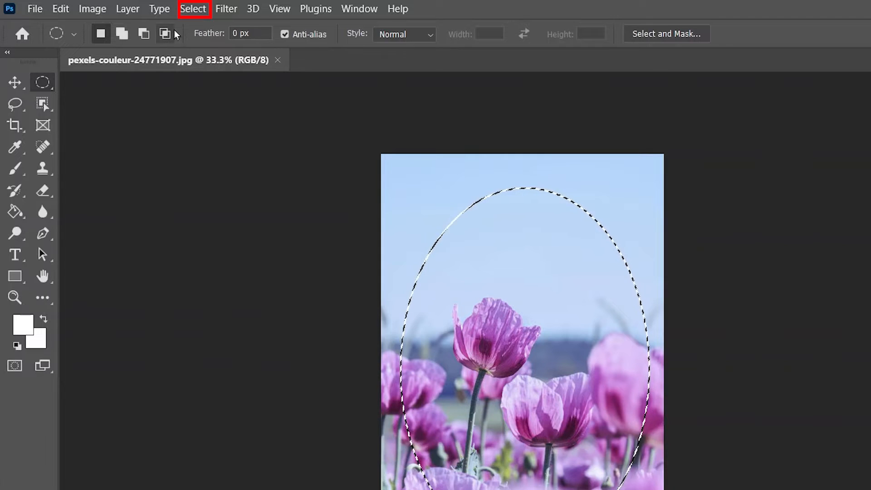
Feather the oval selection by 100 pixels via Select > Modify > Feather.
{"action": "left_click", "coordinate": [193, 9]}
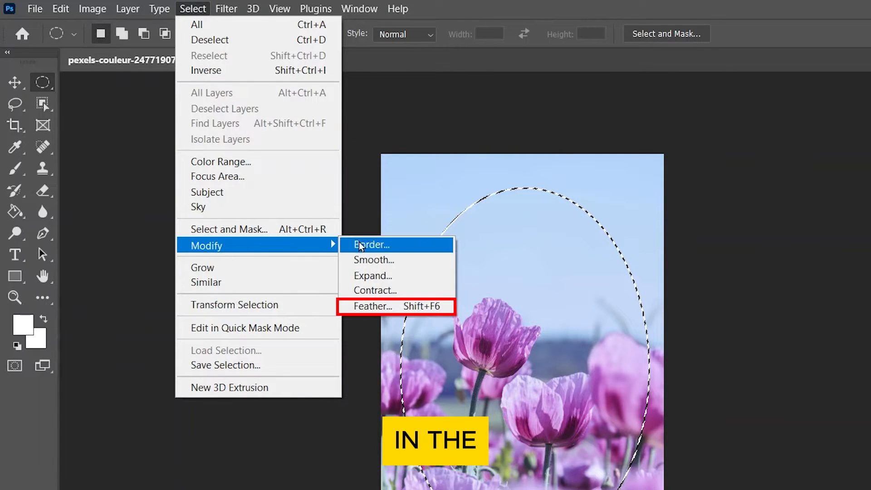
{"action": "left_click", "coordinate": [370, 305]}
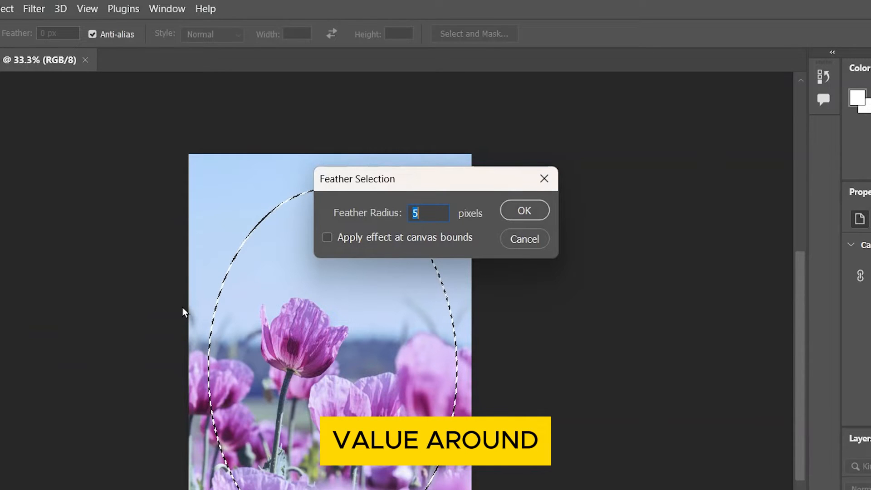
{"action": "type", "text": "100"}
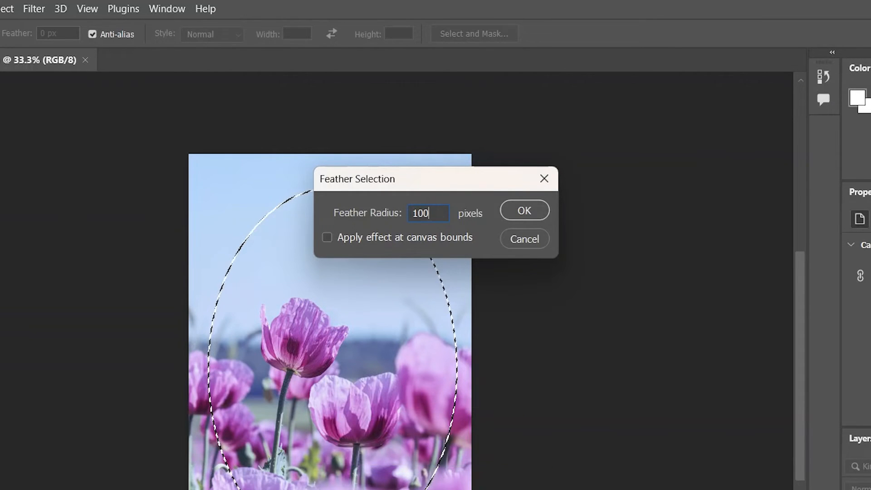
{"action": "left_click", "coordinate": [523, 210]}
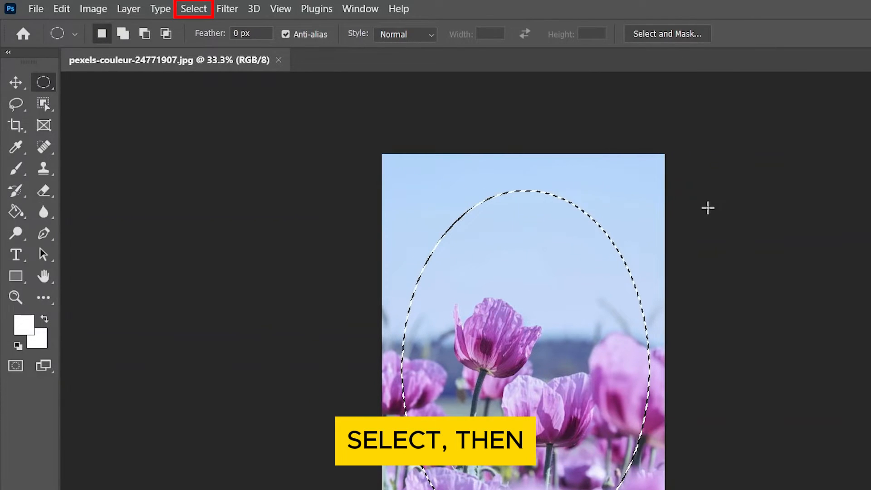
Invert the selection so the area outside the oval is selected.
{"action": "left_click", "coordinate": [194, 8]}
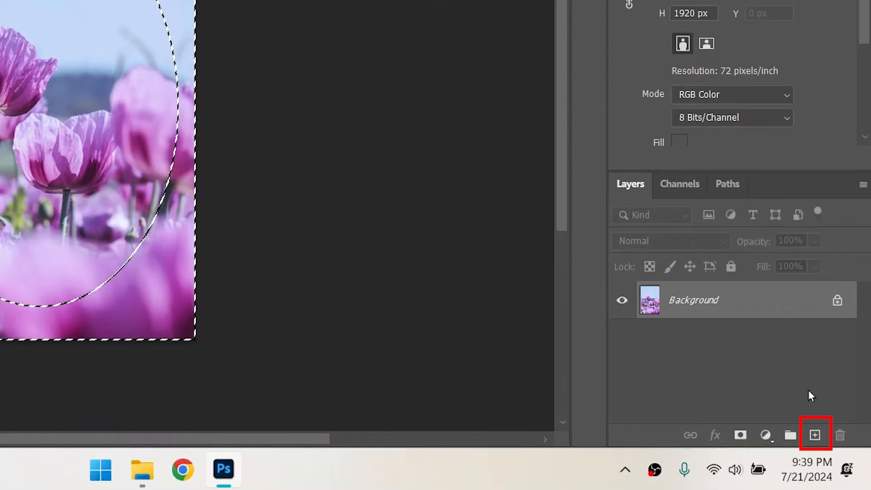
Create a new empty Layer 1 above the Background.
{"action": "left_click", "coordinate": [815, 435]}
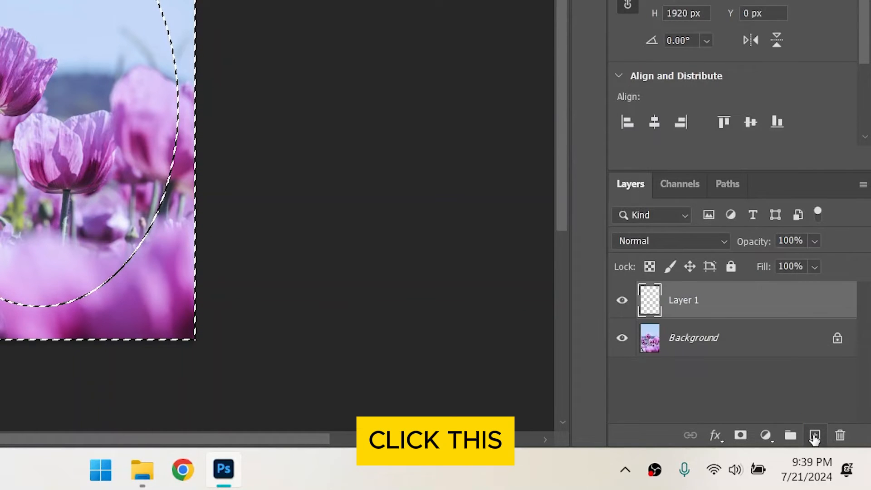
{"action": "left_click", "coordinate": [814, 435]}
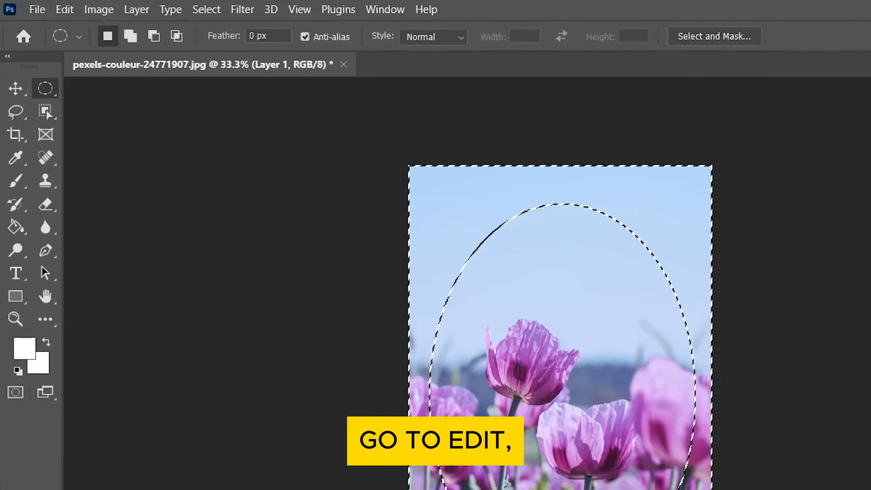
Fill the selected outer area on Layer 1 with black using Edit > Fill.
{"action": "left_click", "coordinate": [64, 10]}
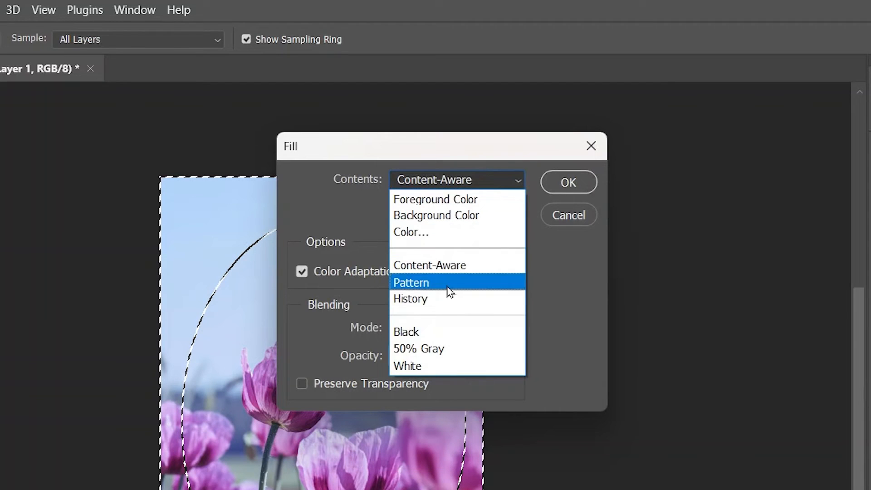
{"action": "left_click", "coordinate": [406, 332]}
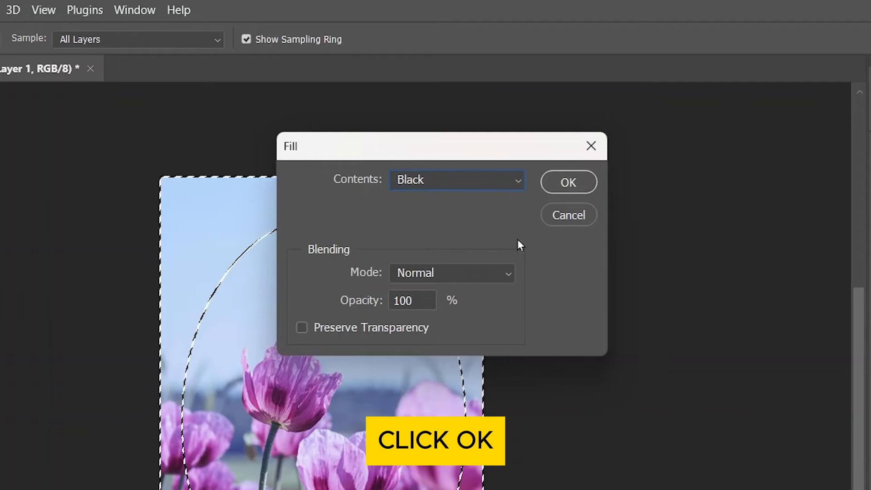
{"action": "left_click", "coordinate": [566, 181]}
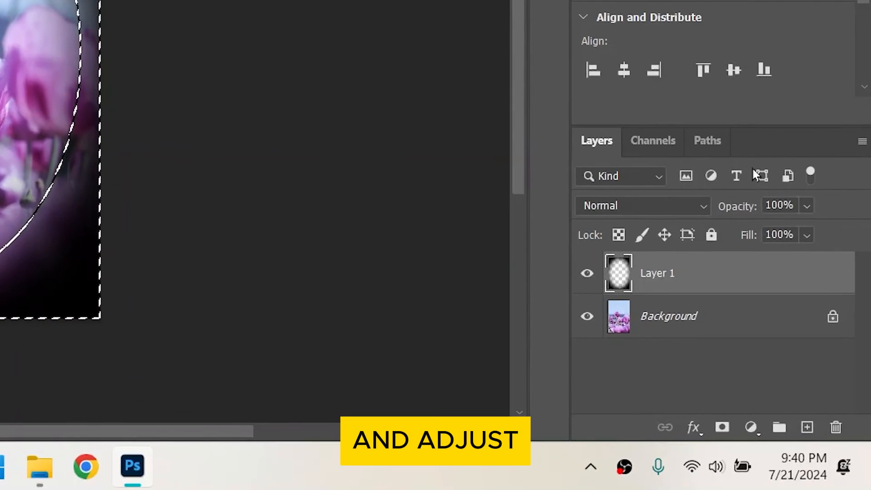
Reduce Layer 1's opacity to 48% to soften the vignette.
{"action": "left_click", "coordinate": [807, 206]}
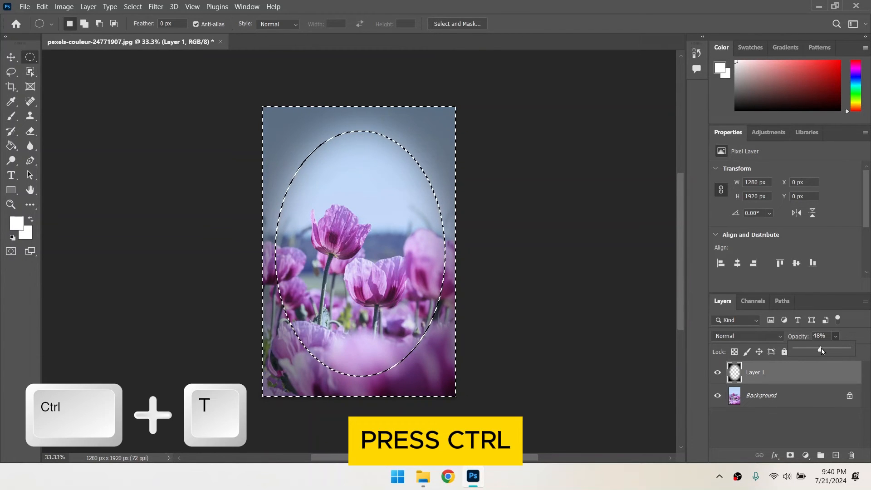
Enter Free Transform on Layer 1 with Ctrl+T, ready to resize the vignette.
{"action": "key", "text": "ctrl+t"}
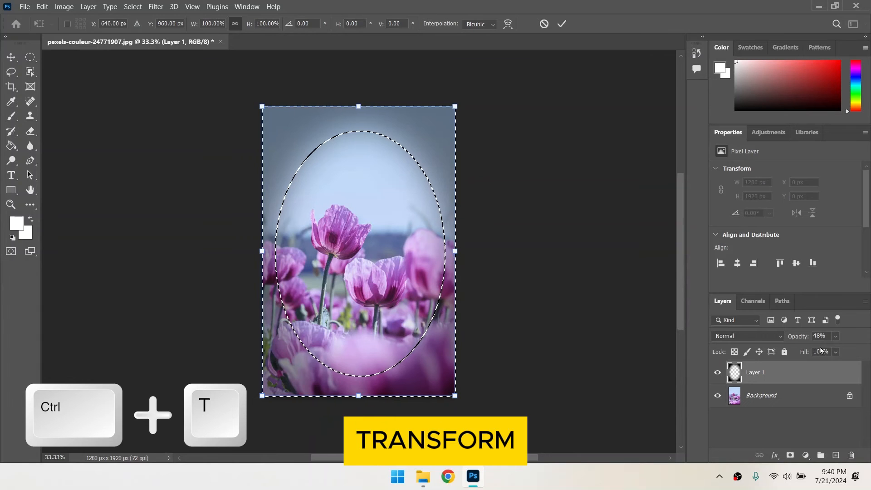
{"action": "key", "text": "ctrl+t"}
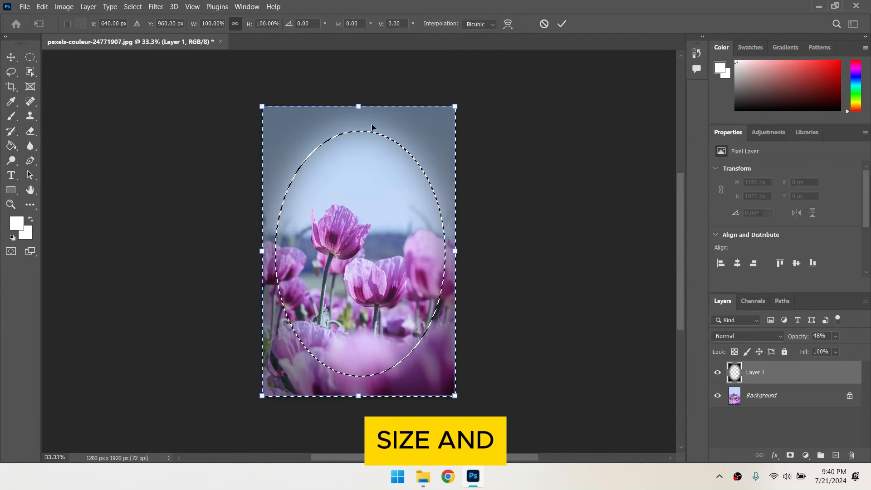